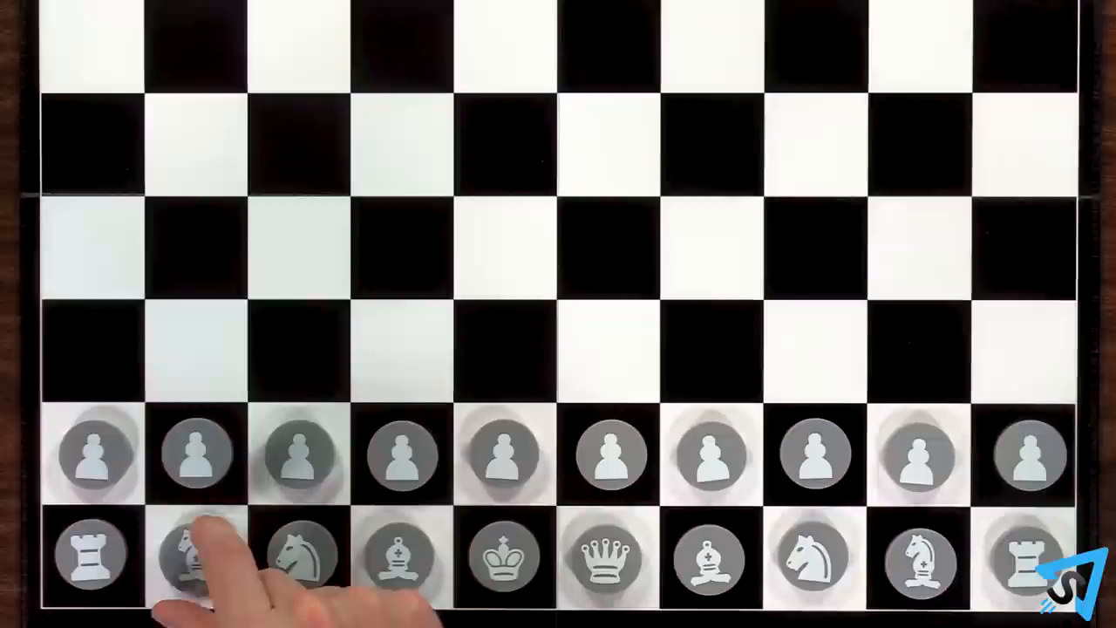
left_click_drag(195, 559, 300, 340)
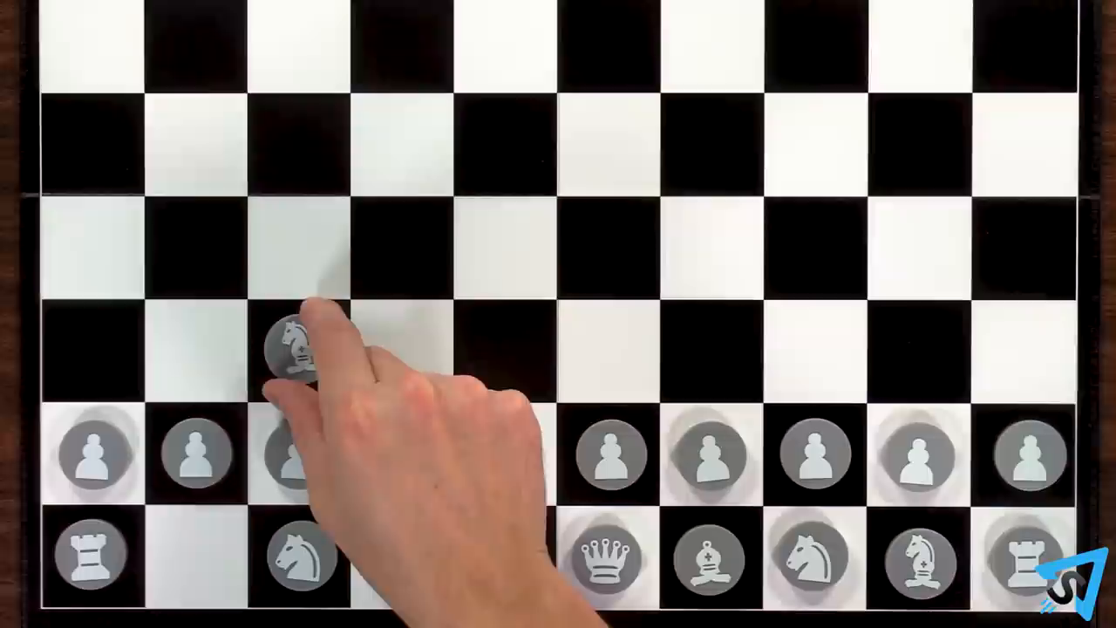